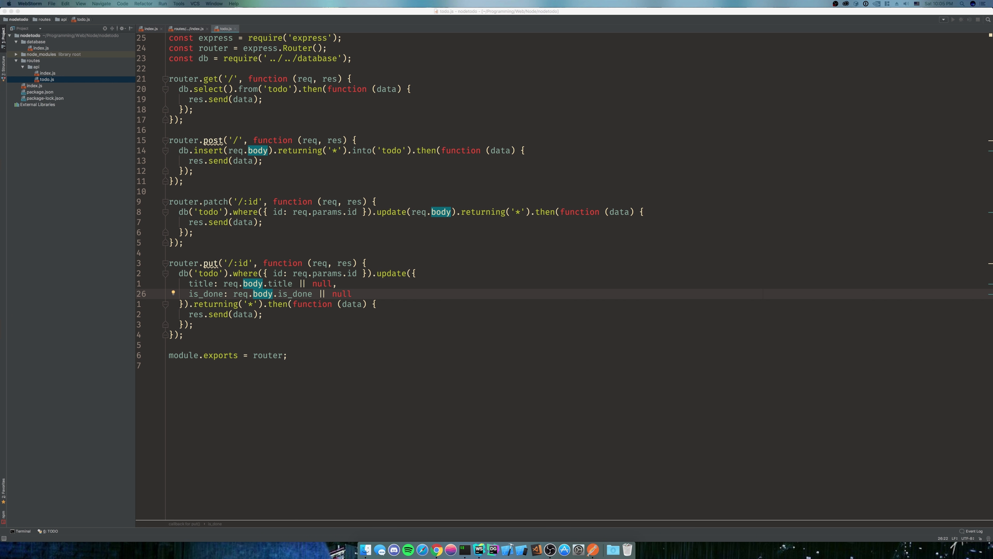
mouse_move(205, 364)
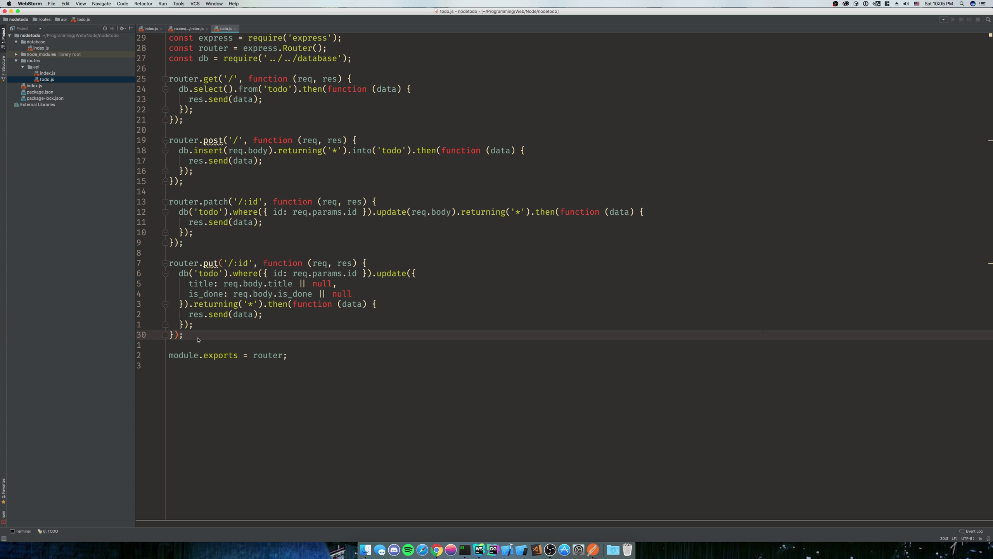
Declare router.delete('/:id') with a function callback as its handler
text(router.de)
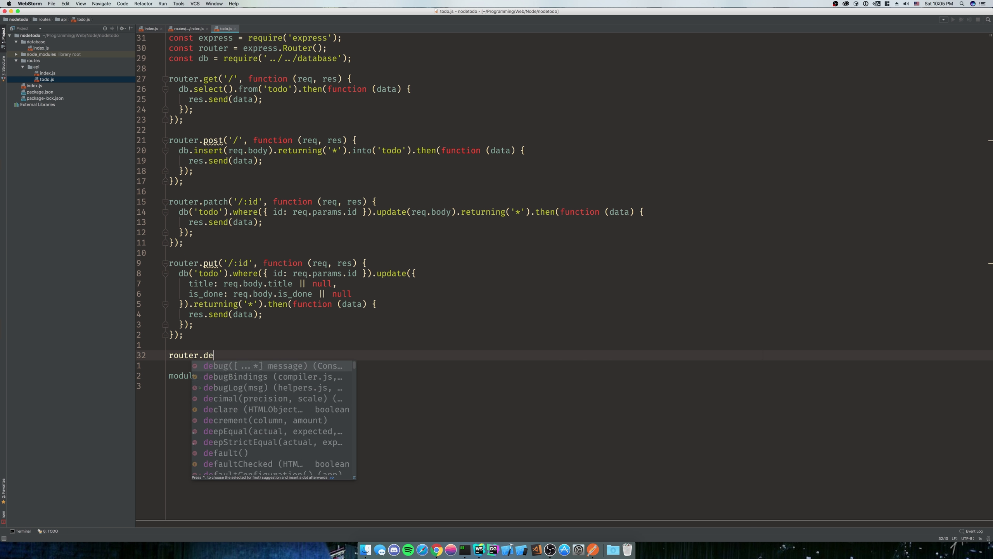
text(lete())
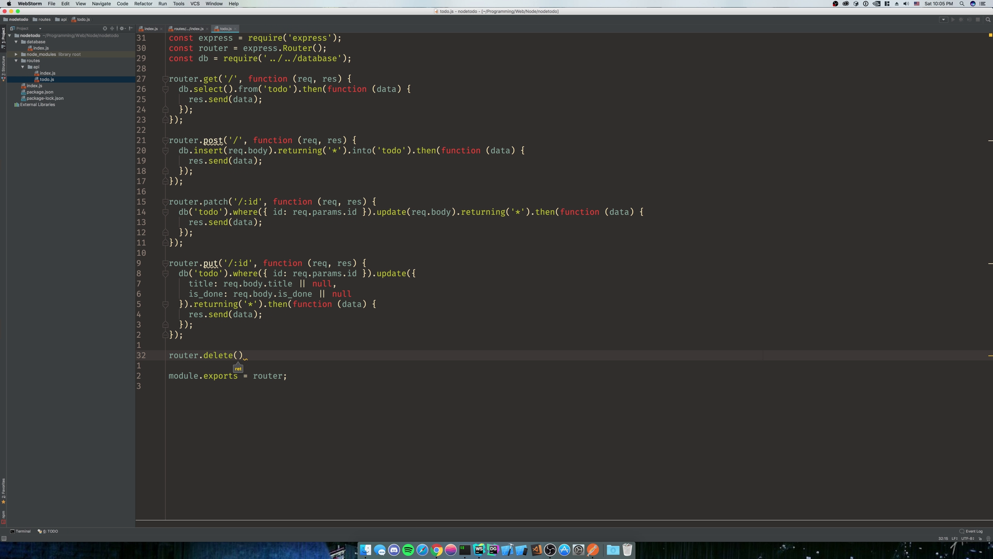
text('/')
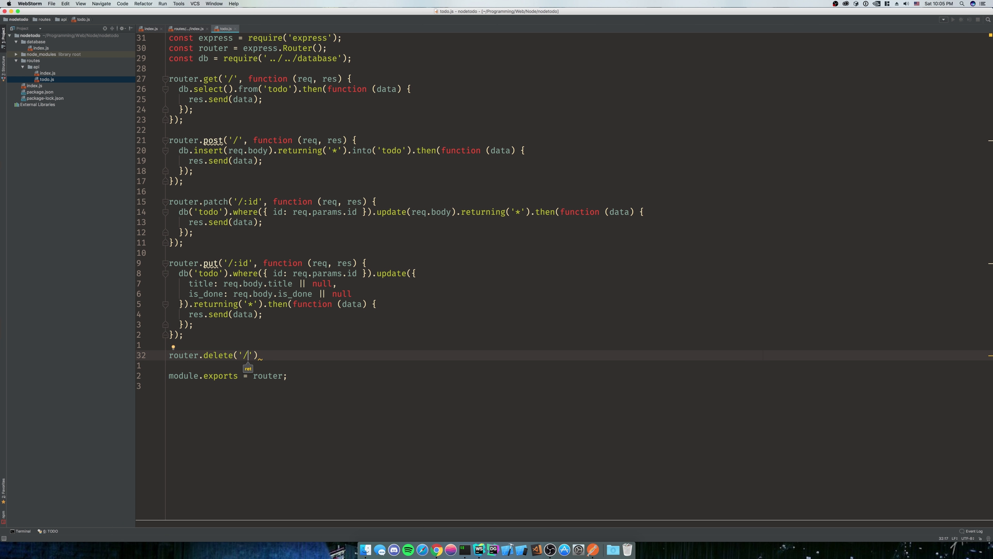
text(:id",)
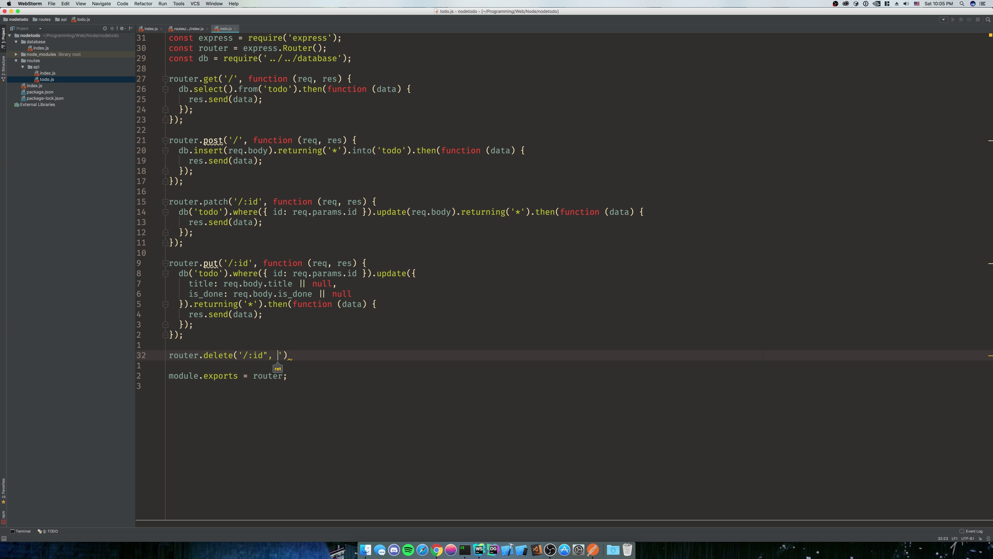
text(f)
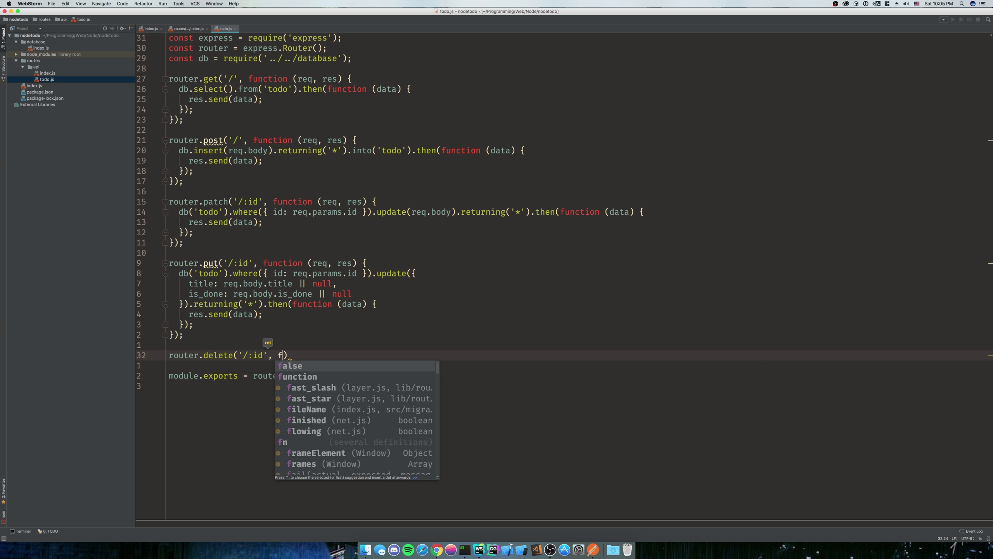
key(Tab)
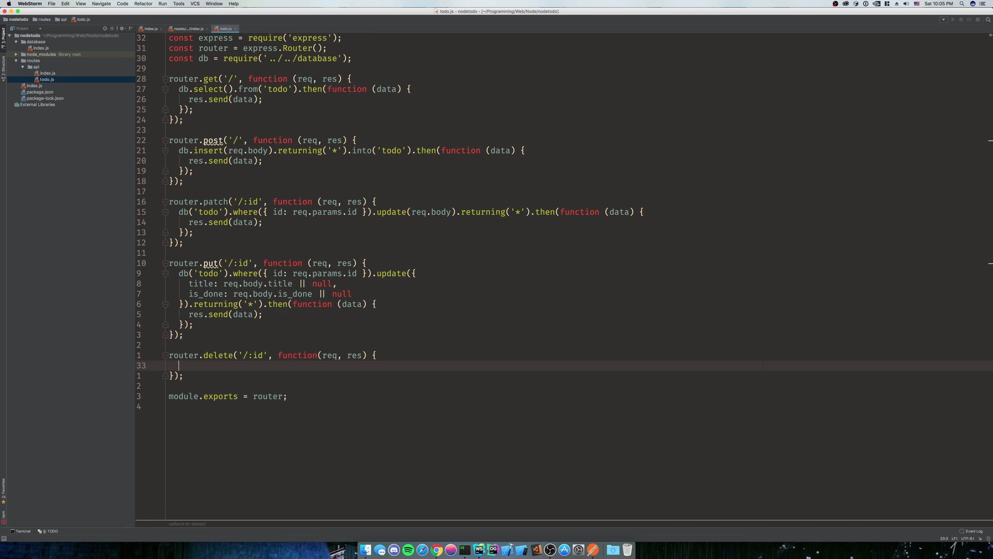
mouse_move(213, 367)
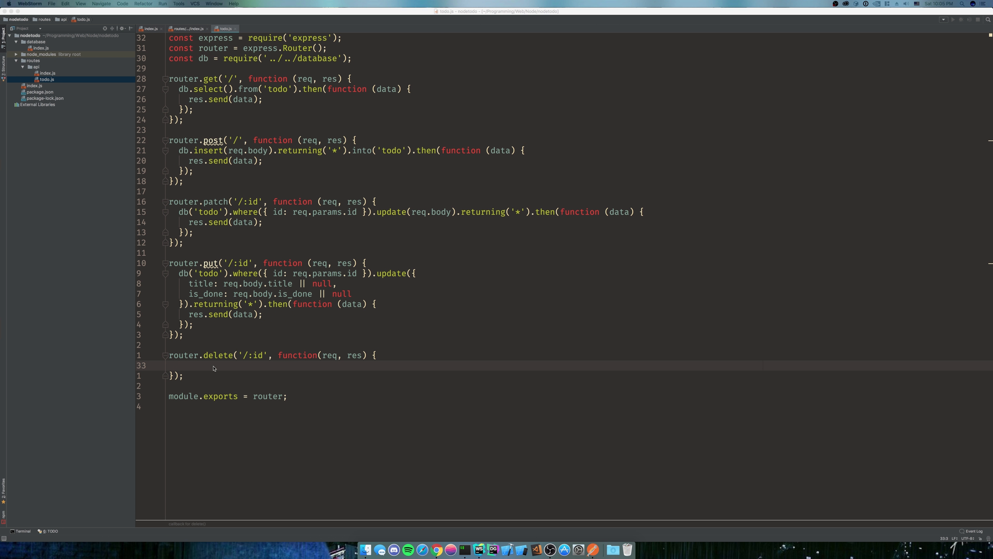
Delete the todo via db('todo').where({id: req.params.id}).del() and chain .then(function...)
text(db('tod').where({id: req)
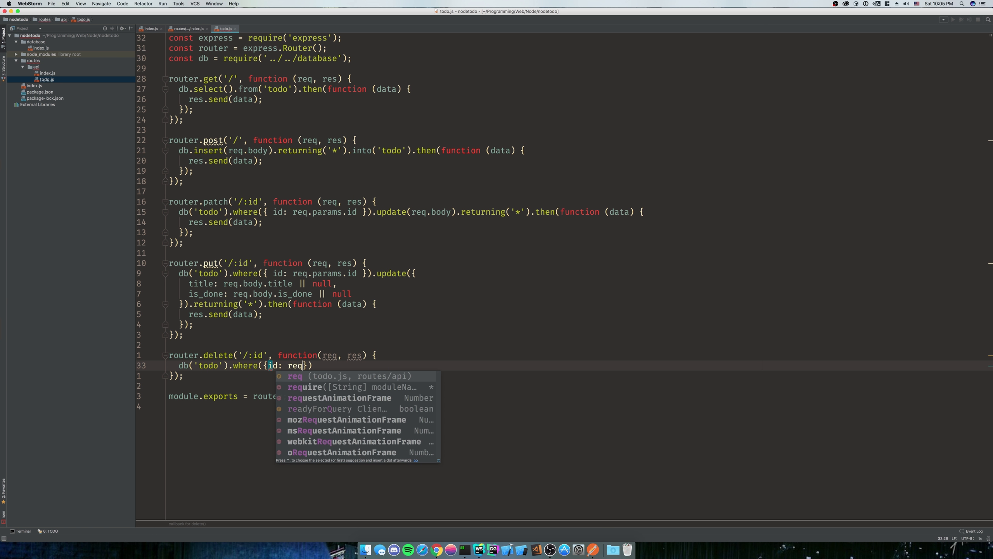
text(.params.id)
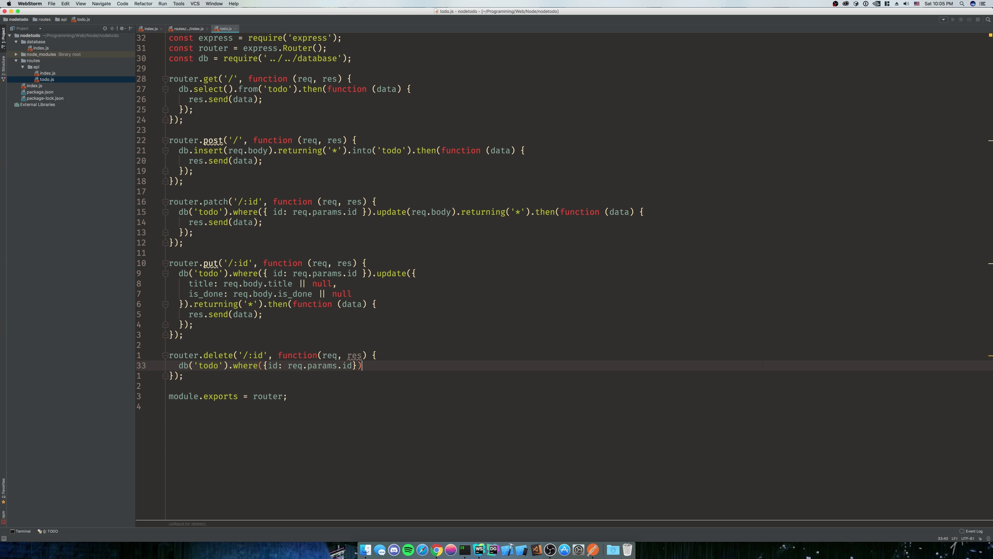
text(.delete())
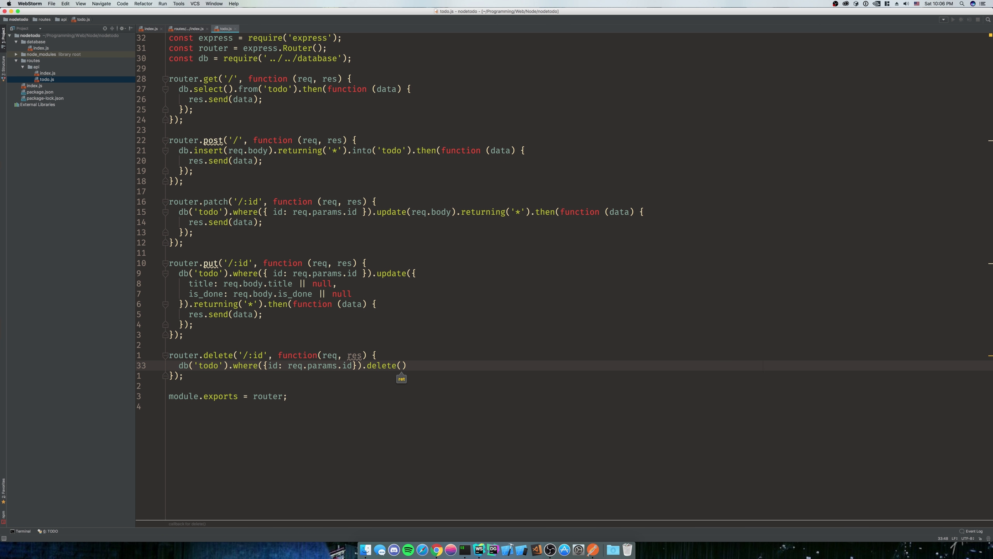
double_click(382, 365)
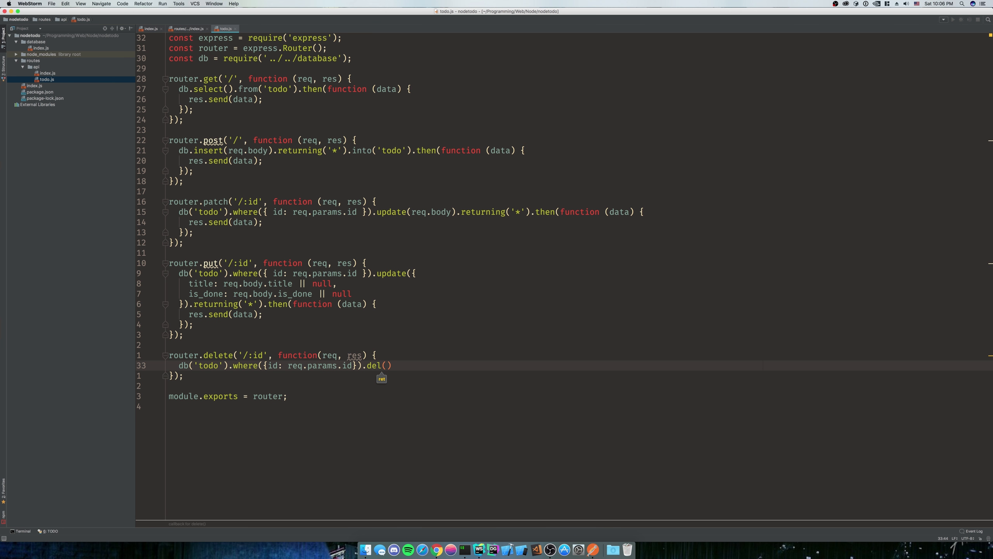
text(.then(function() {)
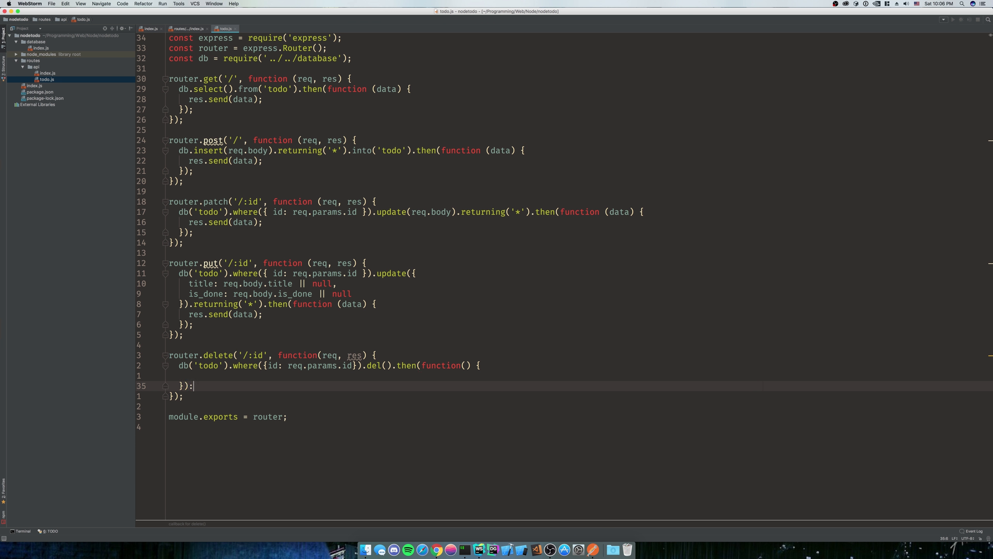
Respond from the delete callback with res.json({success: true})
key(Backspace)
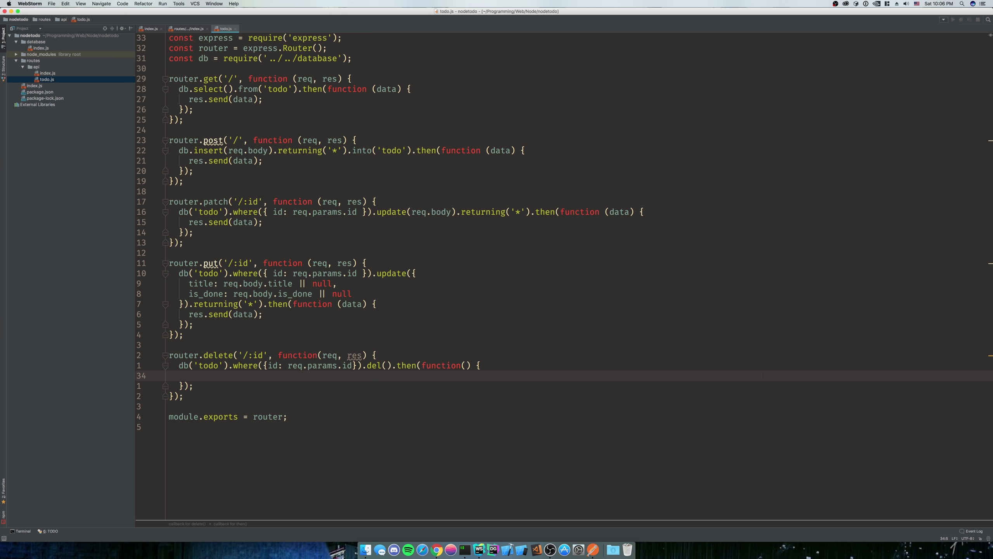
text(res.json()
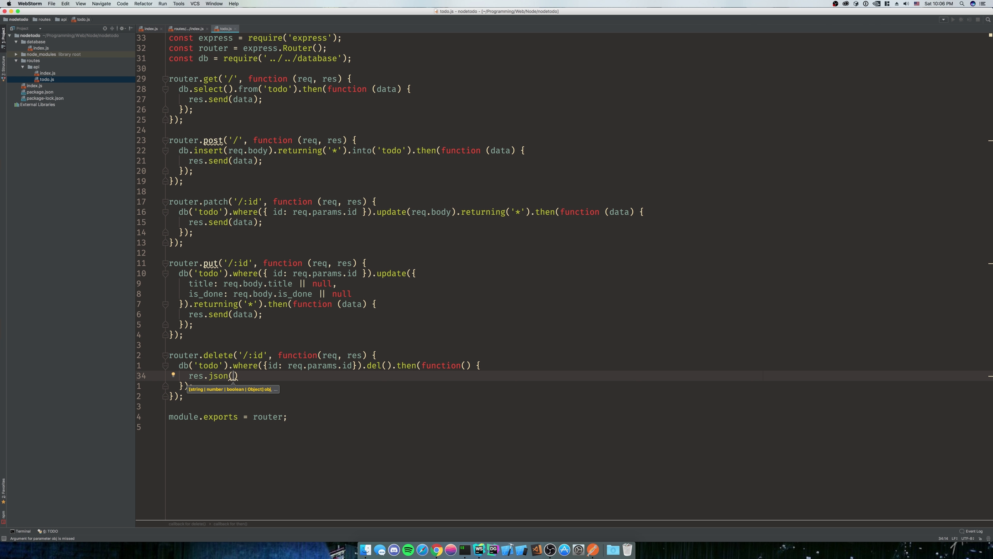
text({success: t)
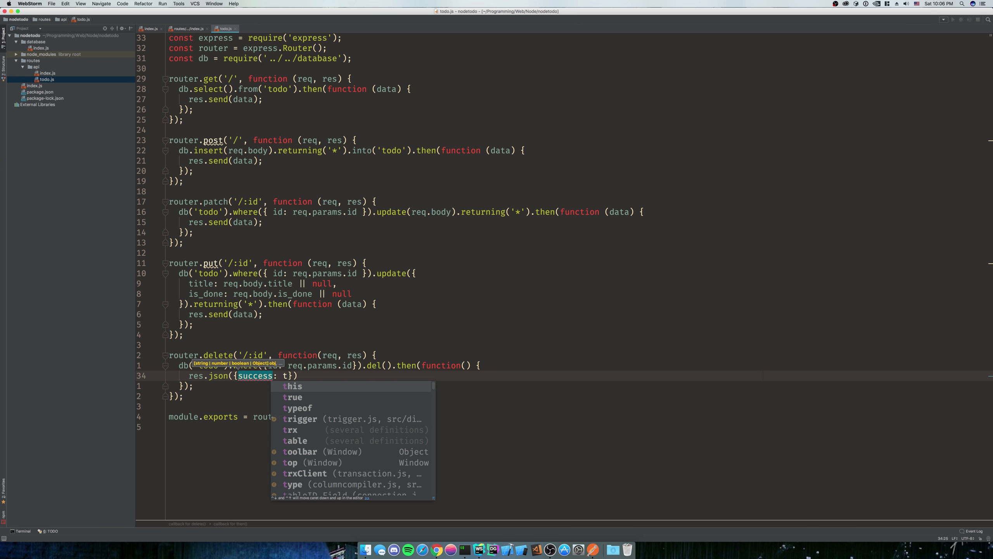
click(293, 397)
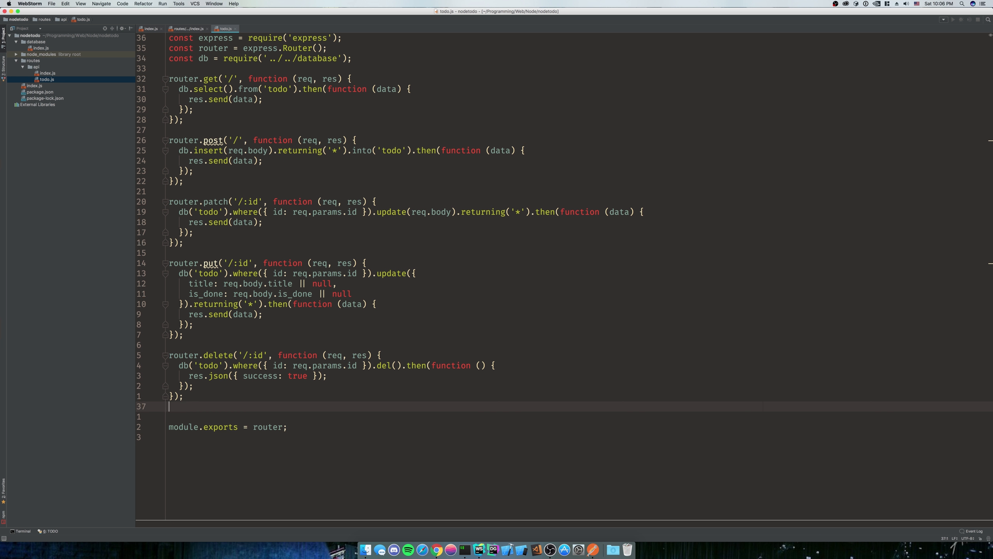
Declare router.get('/:id') with a function(req, res) handler
text(router)
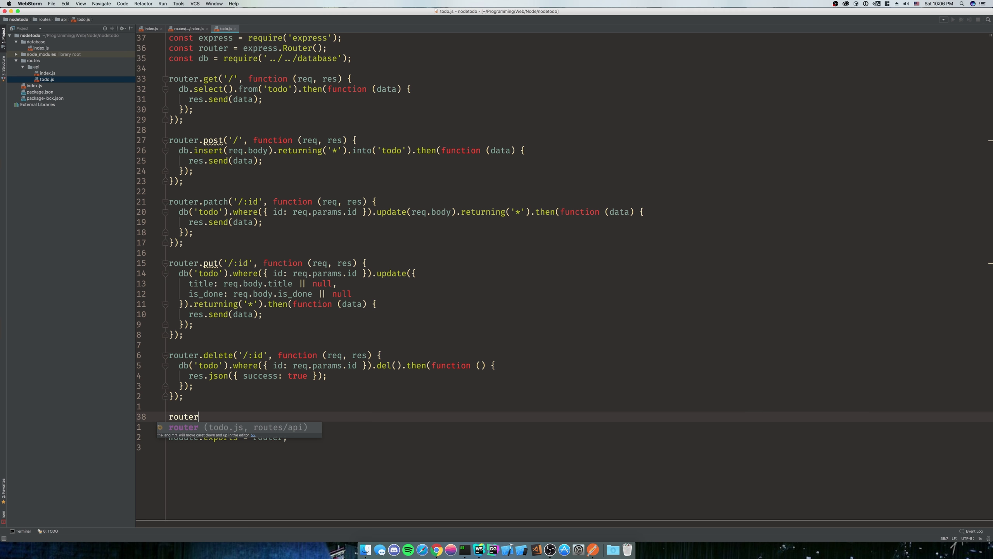
text(.get()
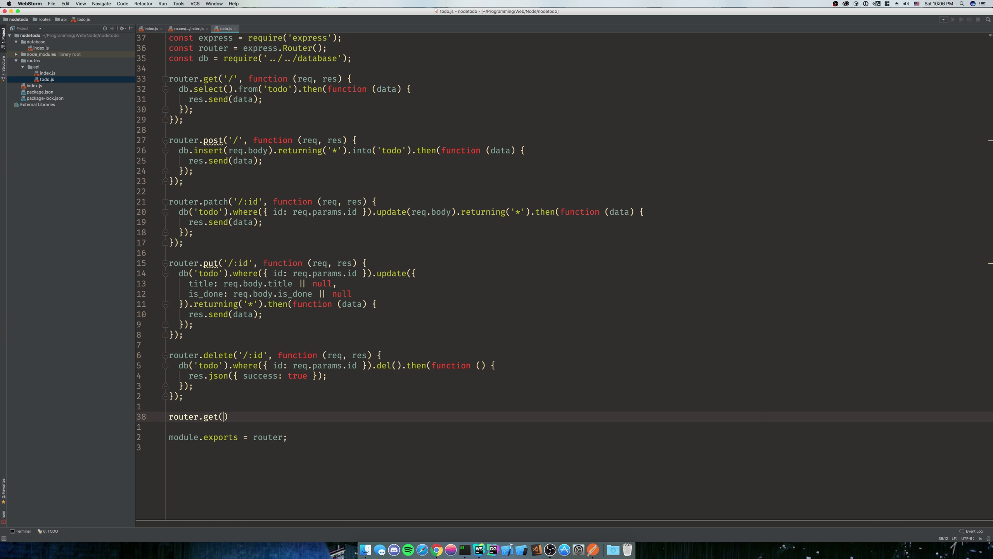
text('/:id')
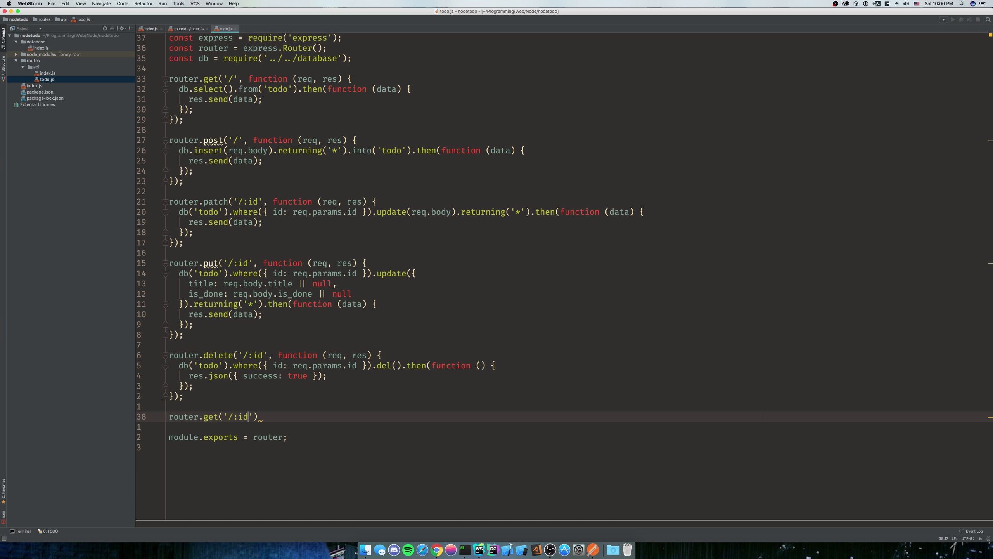
text(, function(req, res)
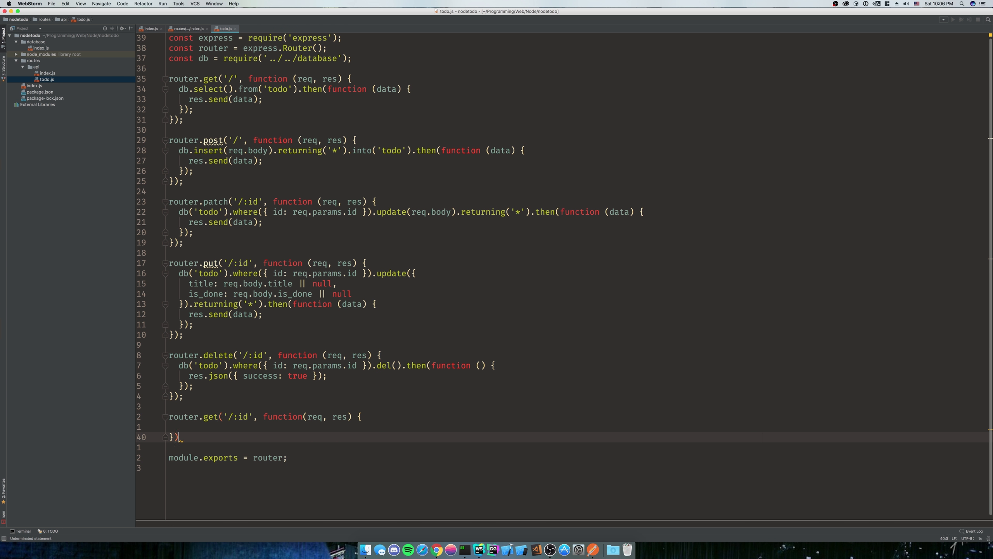
Query db('todo').where({id: req.params.id}).select() and send the data back with res.send(data)
text(db())
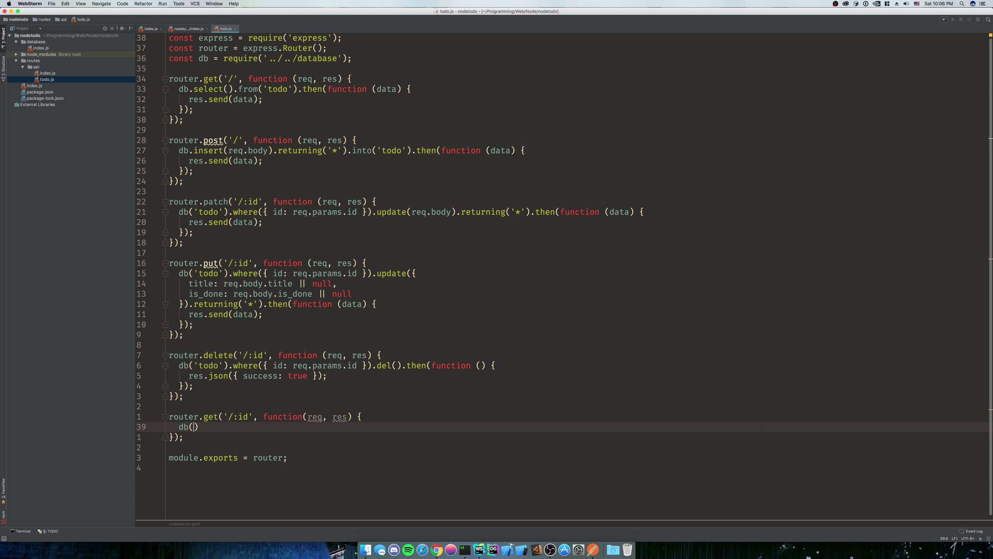
text('todo').)
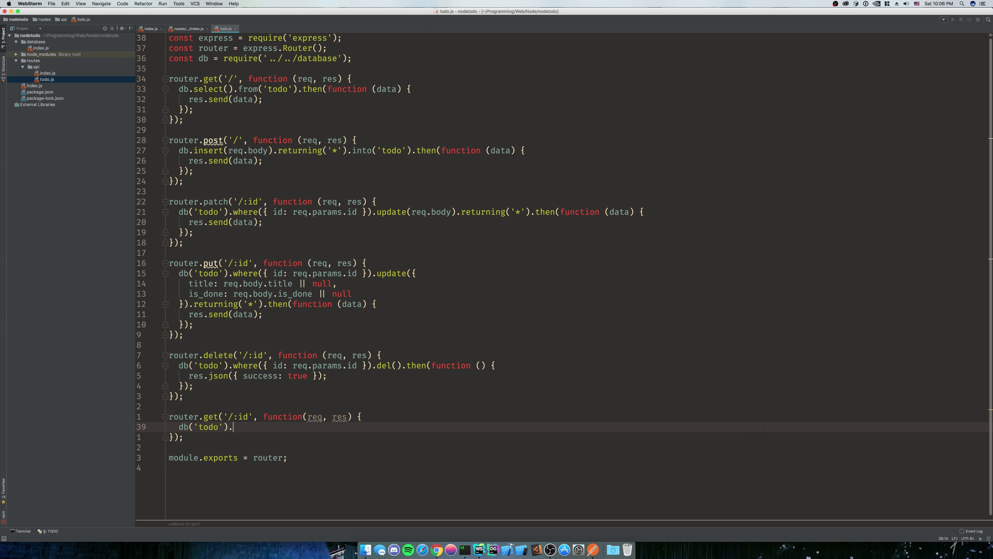
text(where({}))
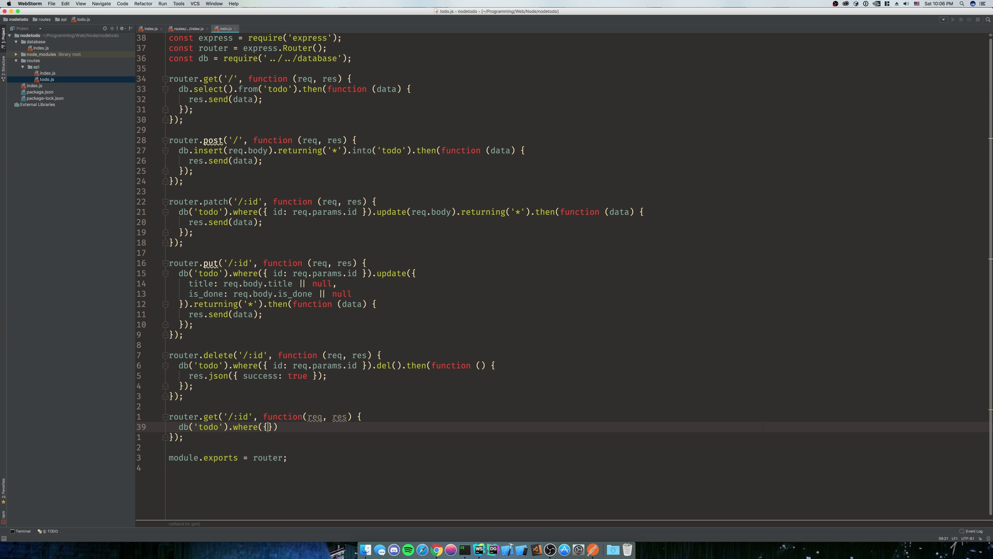
text(id: req.)
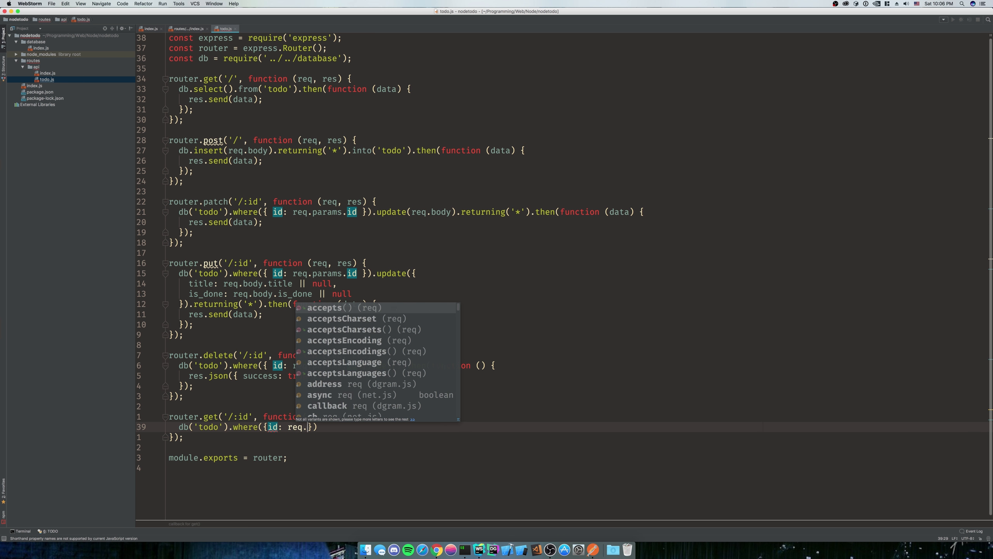
text(params.id)
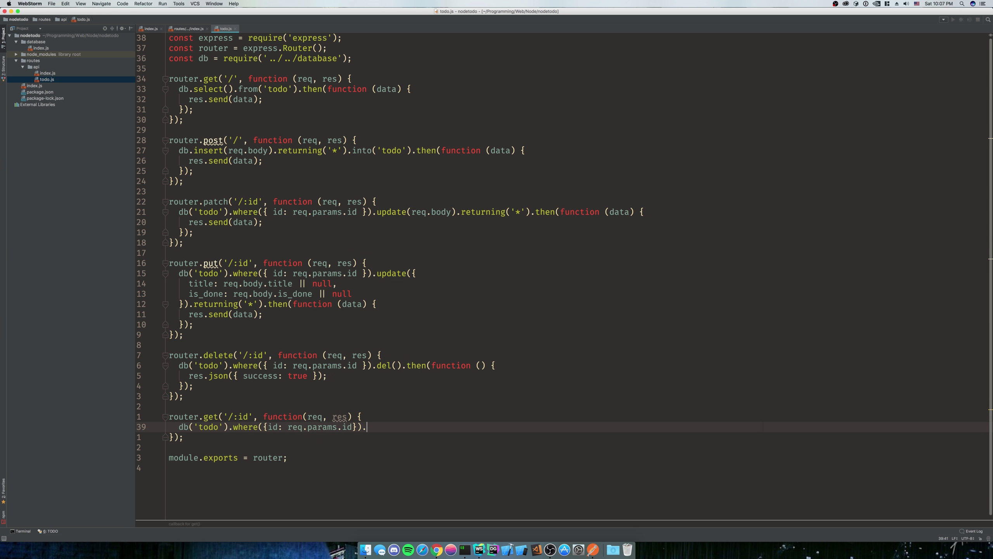
text(.select().then(function(data) {)
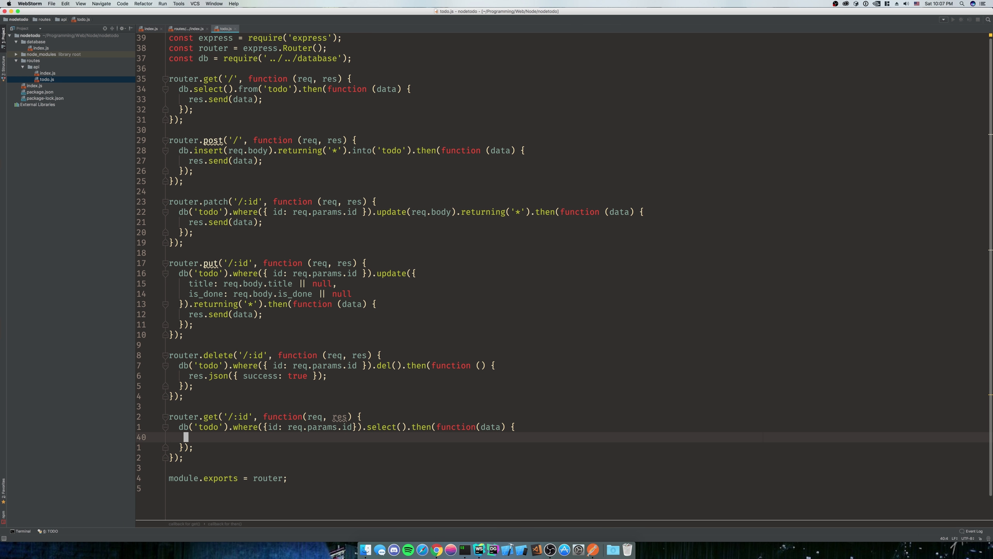
text(res.send(data);)
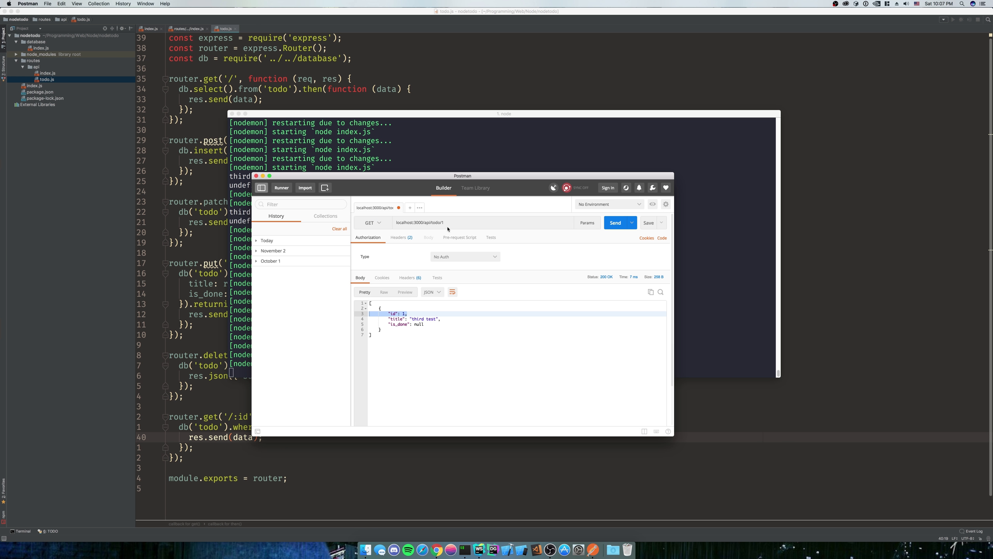
Fetch todos 1, 2 and 3 by id from localhost:3000/api/todo, id 3 returning empty
click(615, 222)
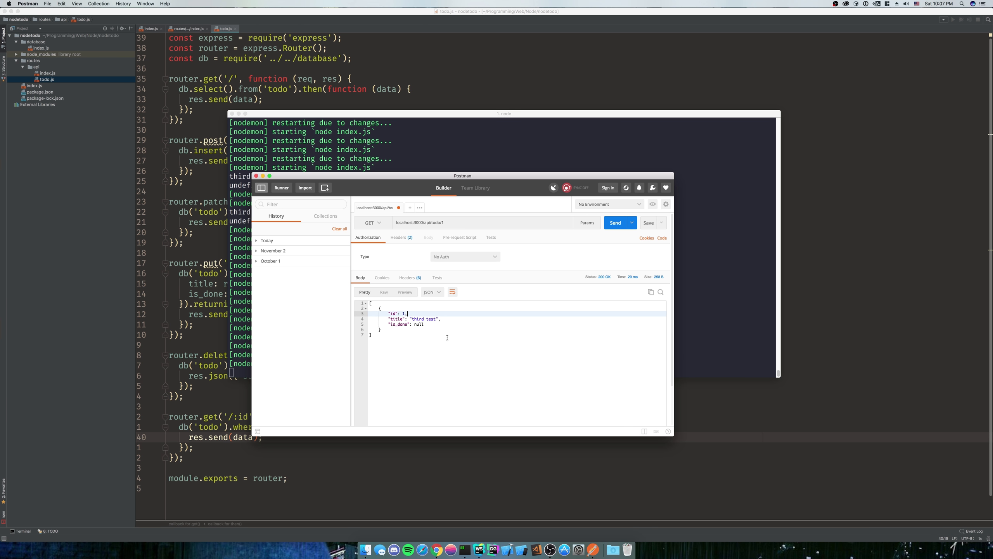
click(443, 223)
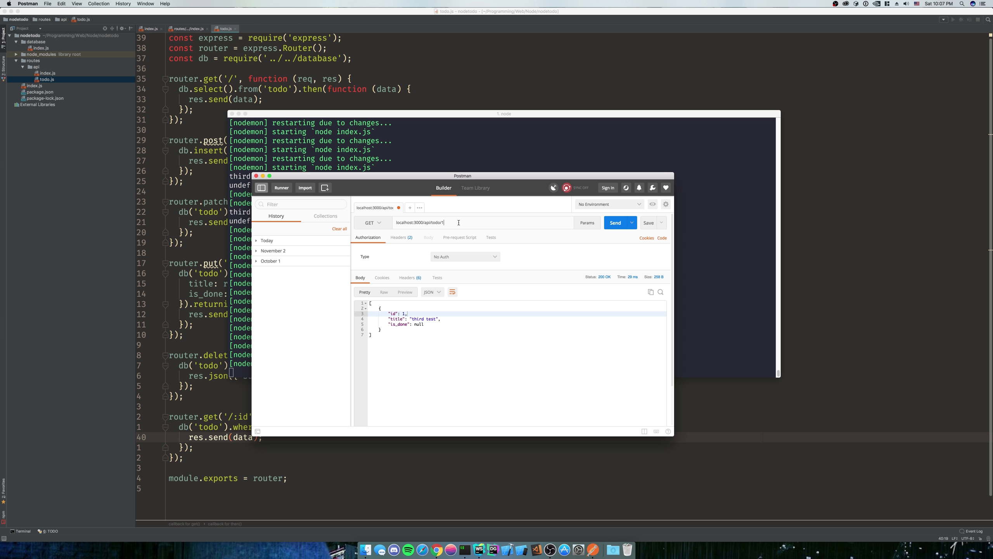
click(617, 223)
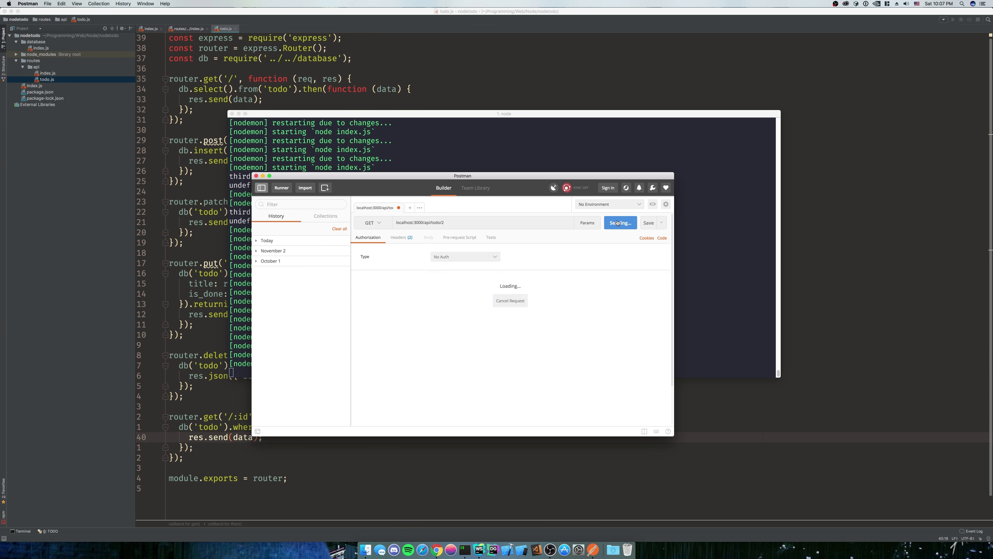
click(619, 223)
text(3)
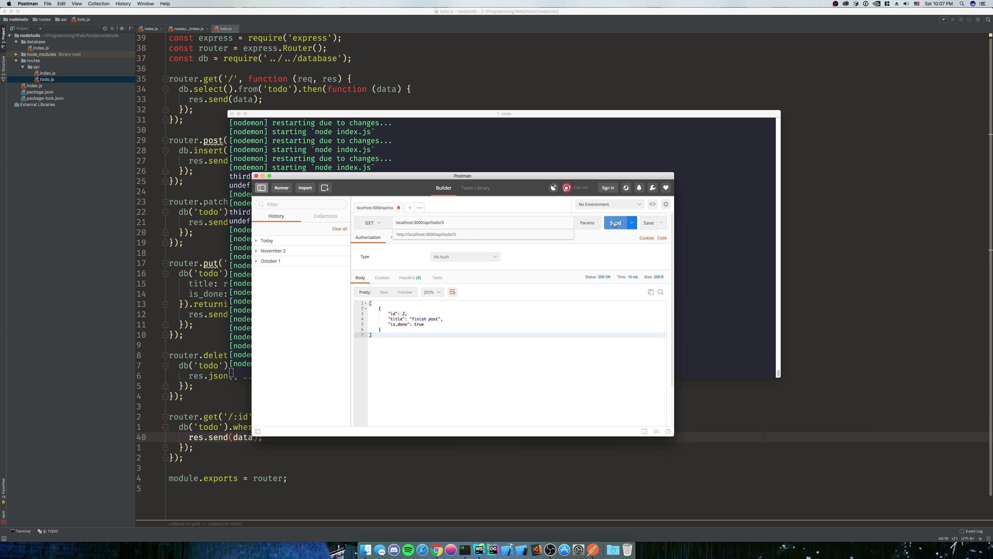
click(614, 223)
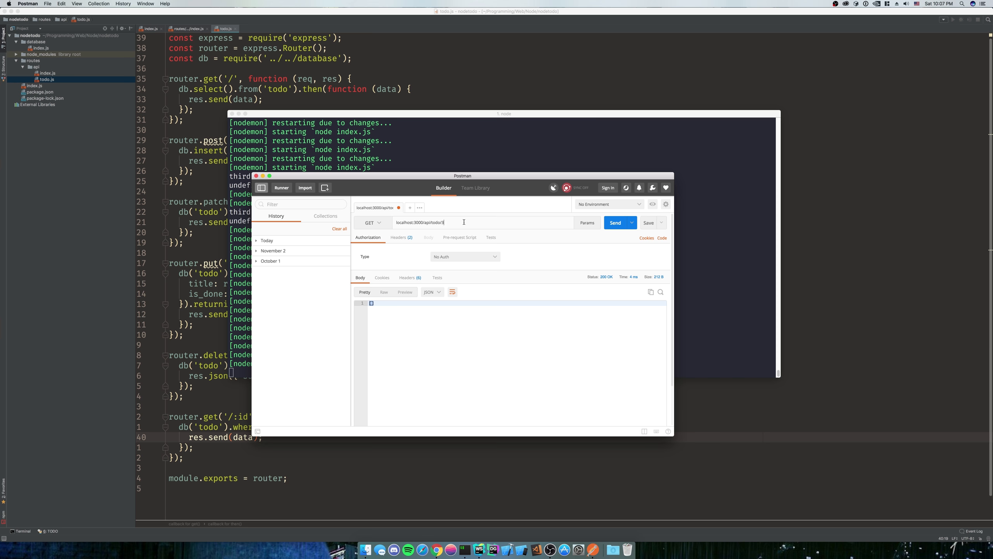
Re-fetch todo 2, then the full list at /api/todo/, which returns id 2 before id 1
click(615, 222)
text(2)
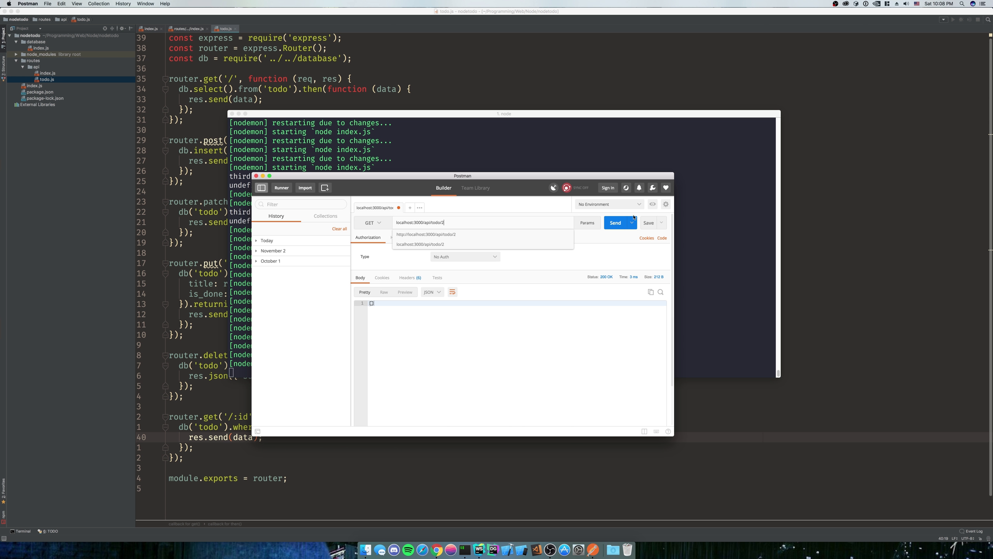
click(615, 223)
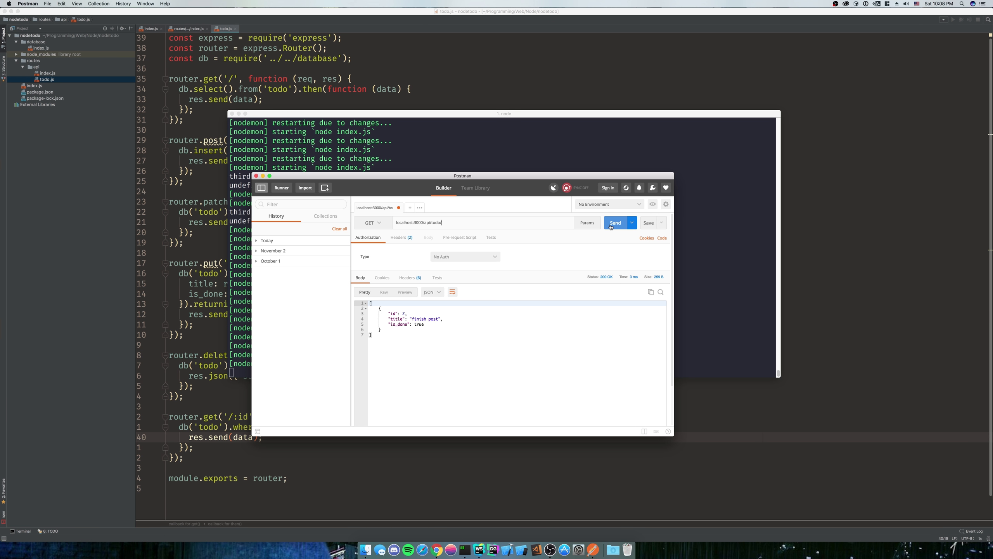
click(615, 222)
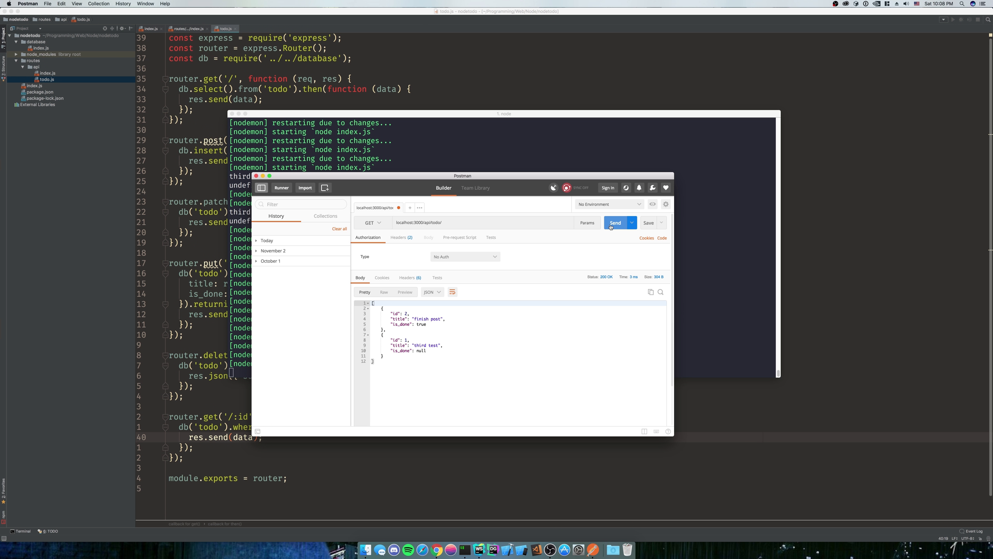
mouse_move(440, 331)
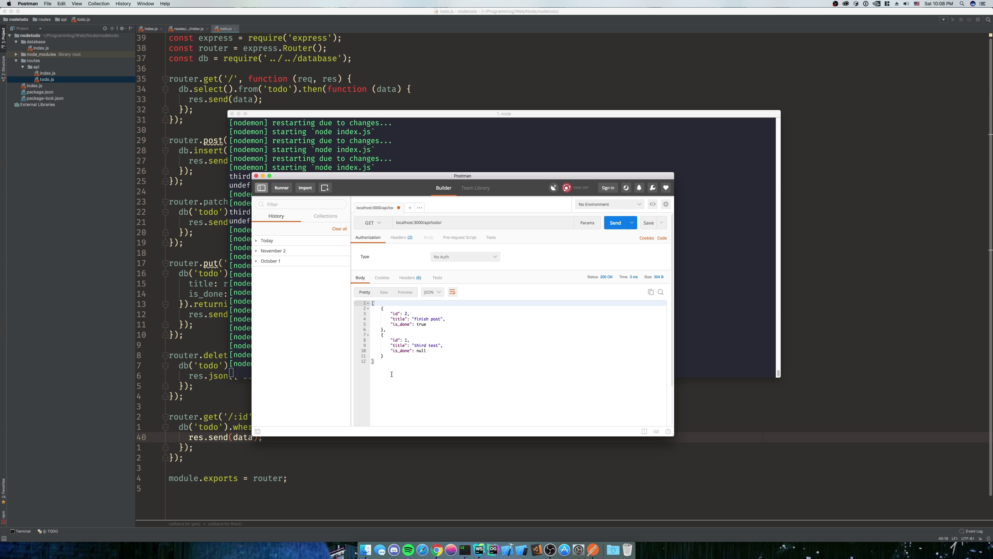
mouse_move(403, 319)
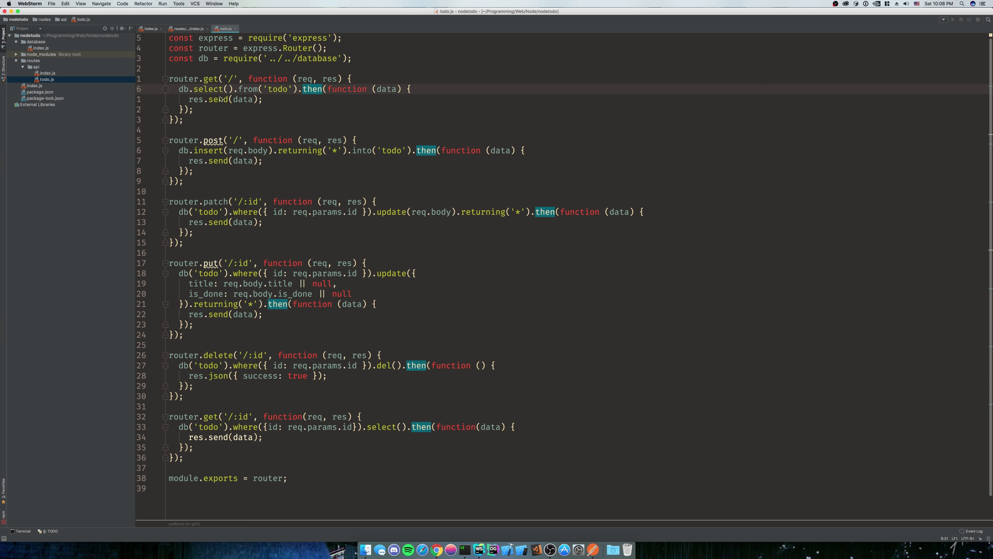
mouse_move(298, 87)
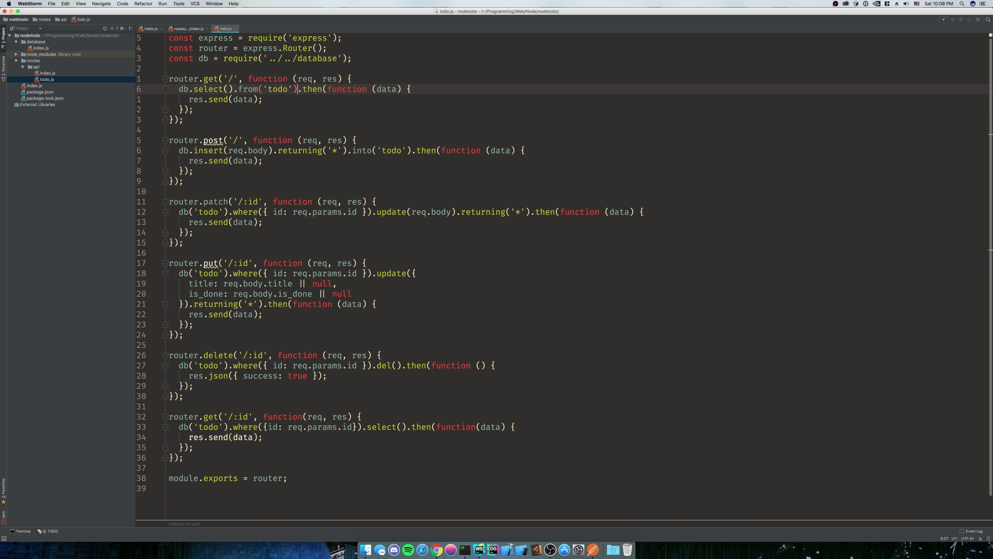
Add .orderBy('id') to the list route's query and switch back to Postman
text(.orderBy.)
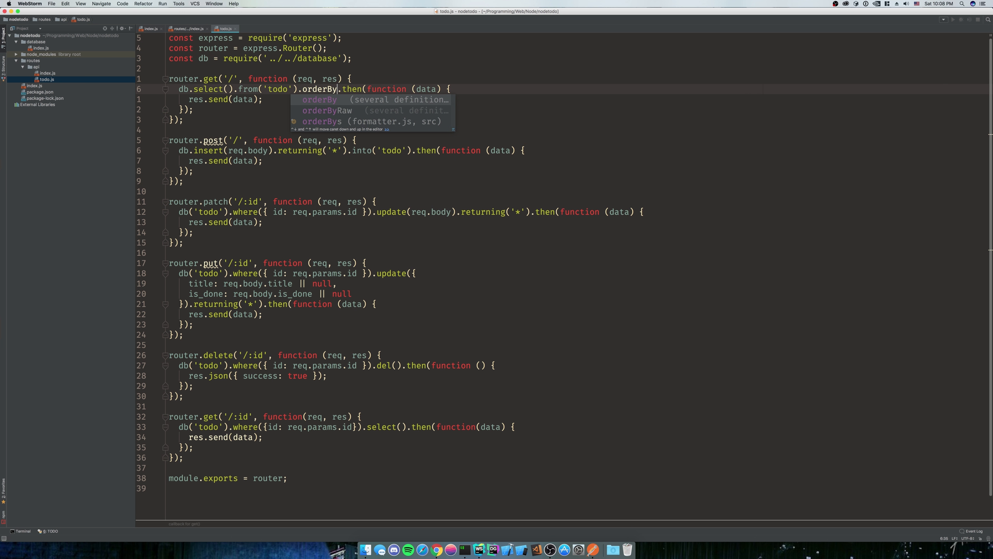
text('id'))
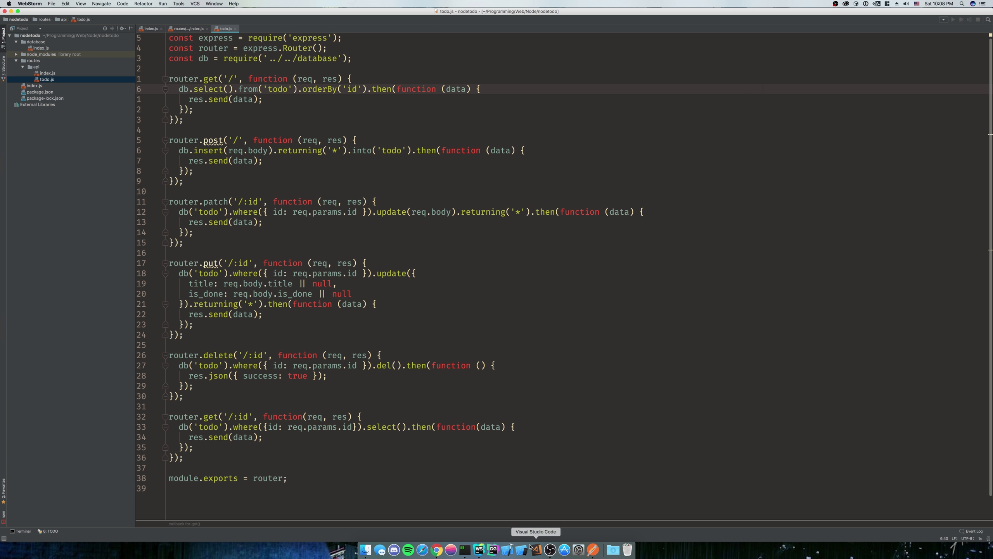
click(530, 549)
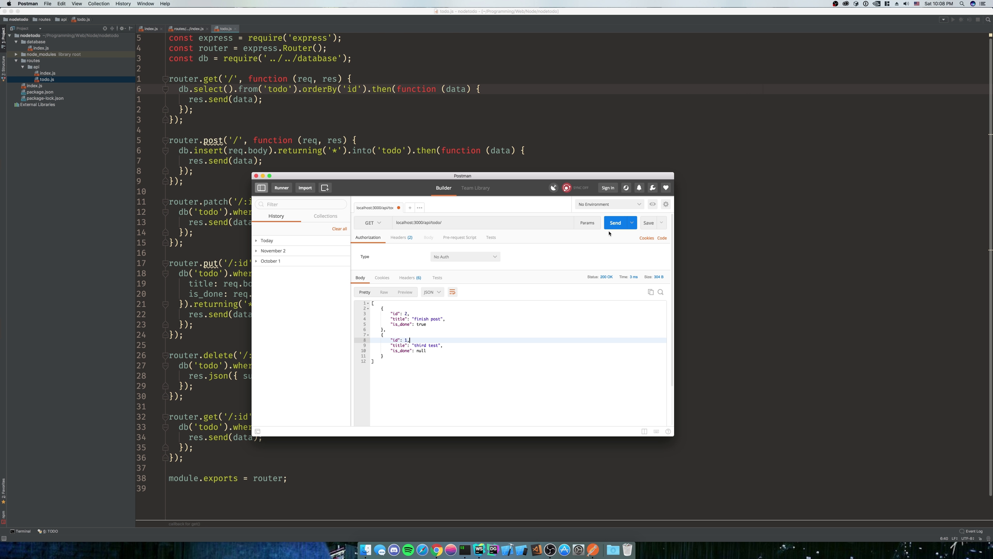
Re-send GET /api/todo/ and confirm the list now returns id 1 before id 2
click(615, 222)
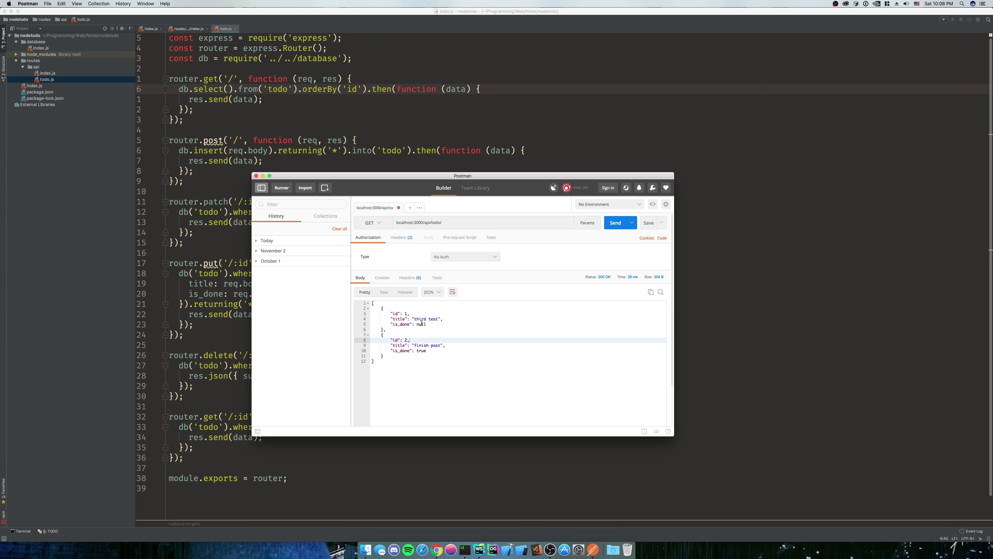
mouse_move(395, 151)
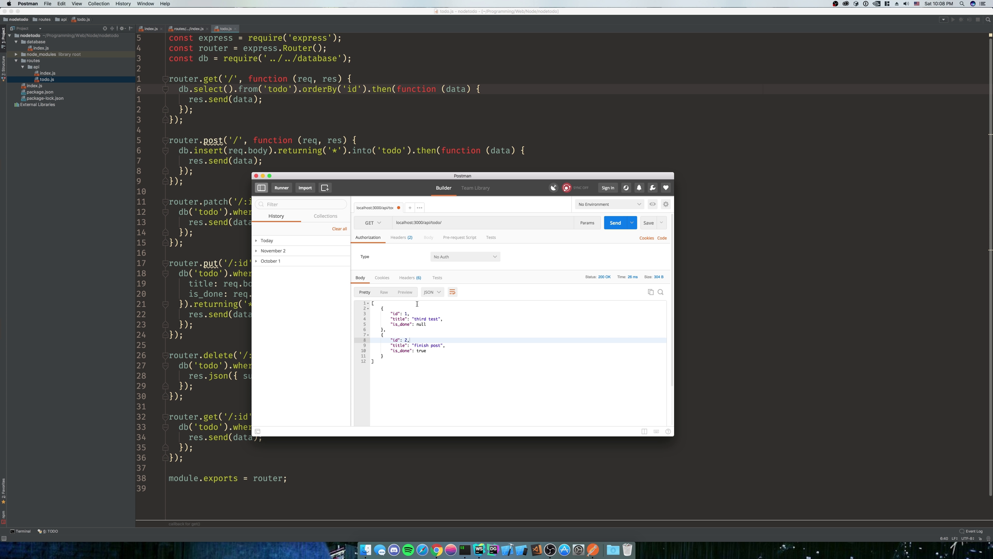
mouse_move(419, 294)
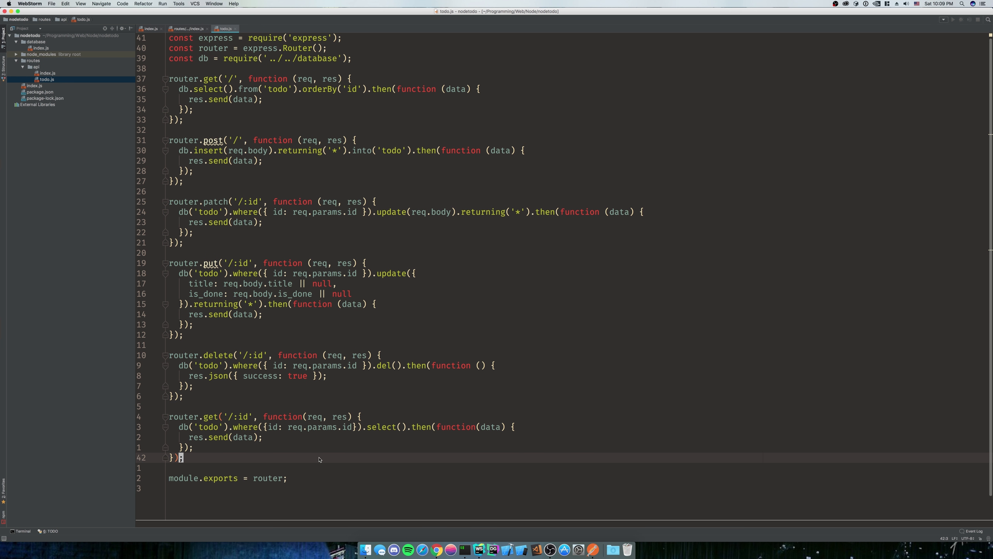
mouse_move(433, 507)
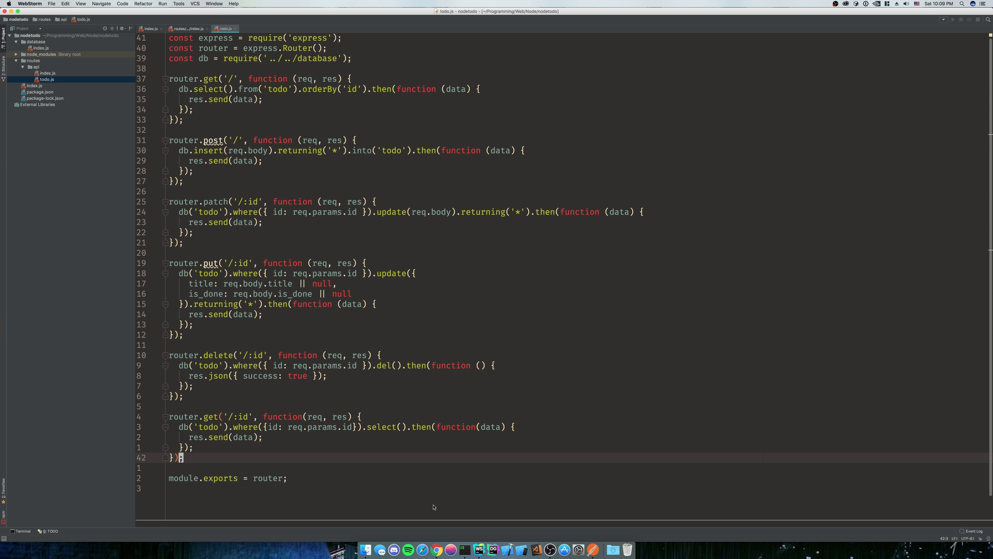